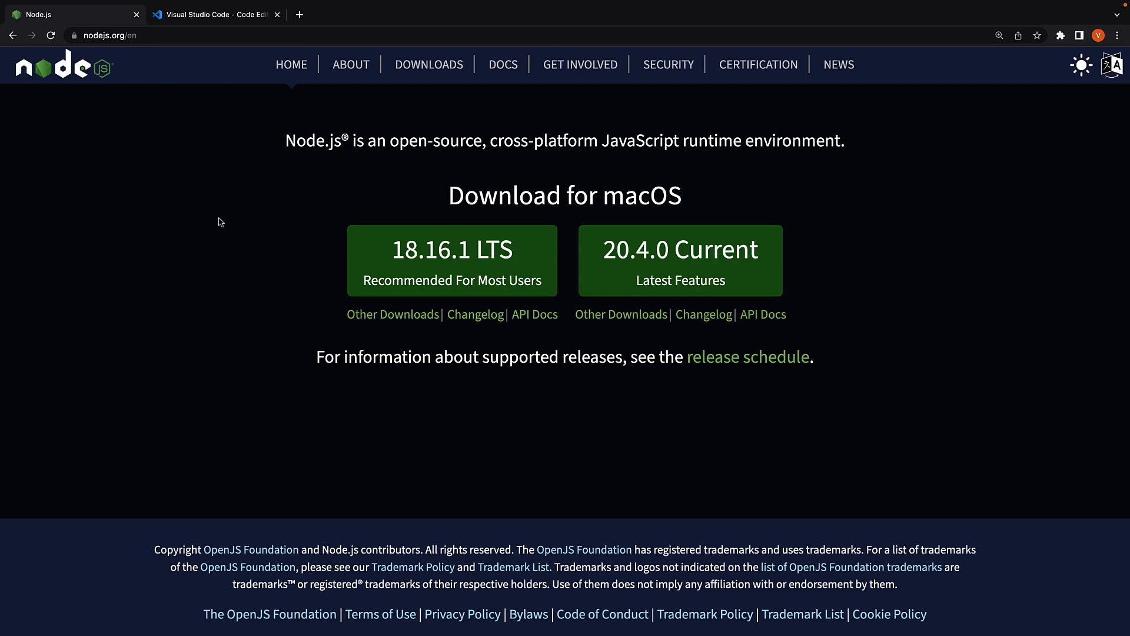
pyautogui.moveTo(525, 269)
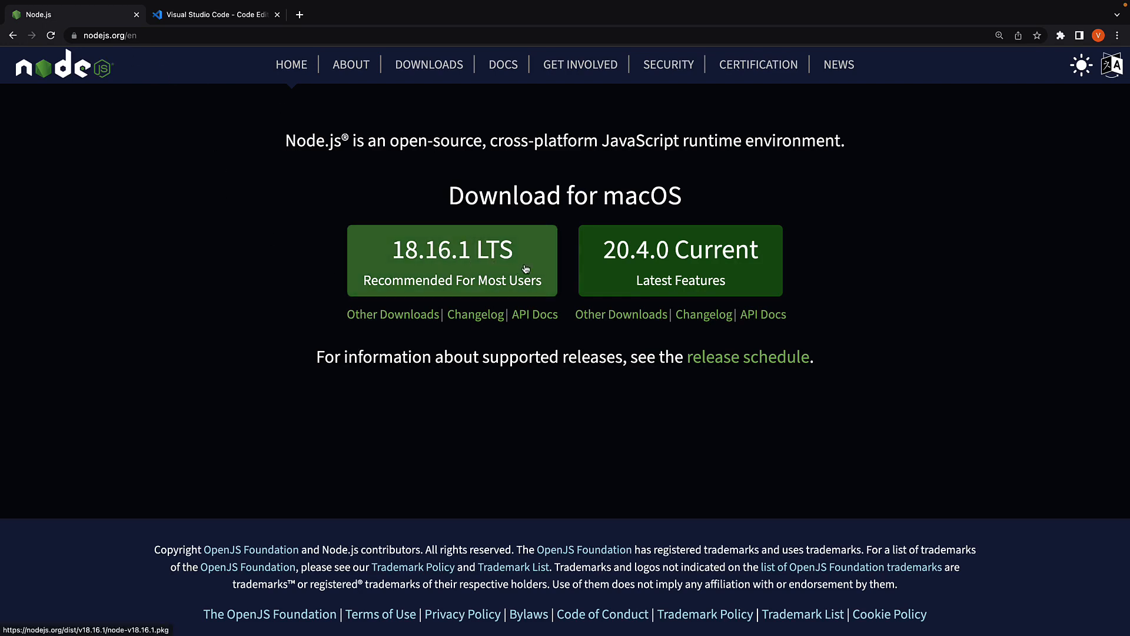
pyautogui.moveTo(527, 269)
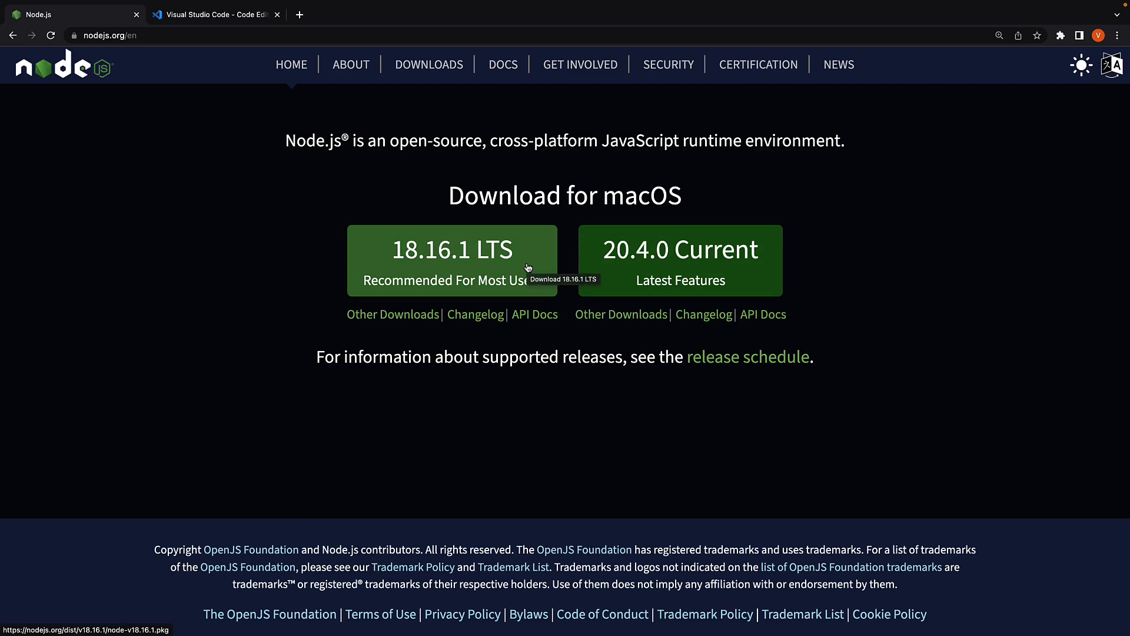
# Download the Node.js 18.16.1 LTS release recommended for macOS.
pyautogui.click(212, 14)
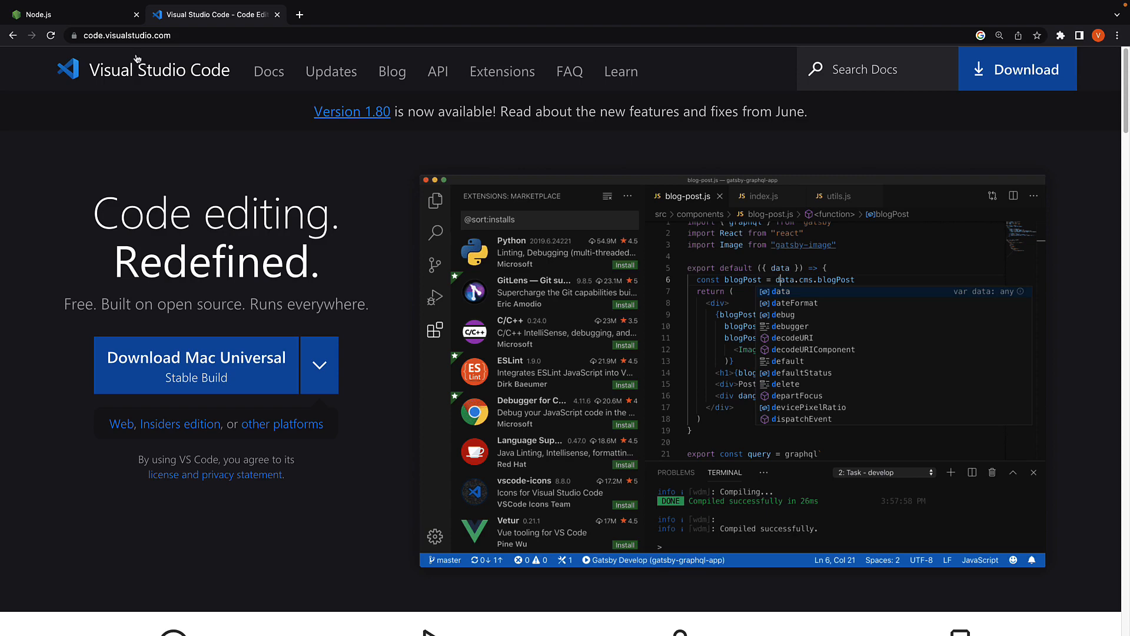
pyautogui.moveTo(288, 143)
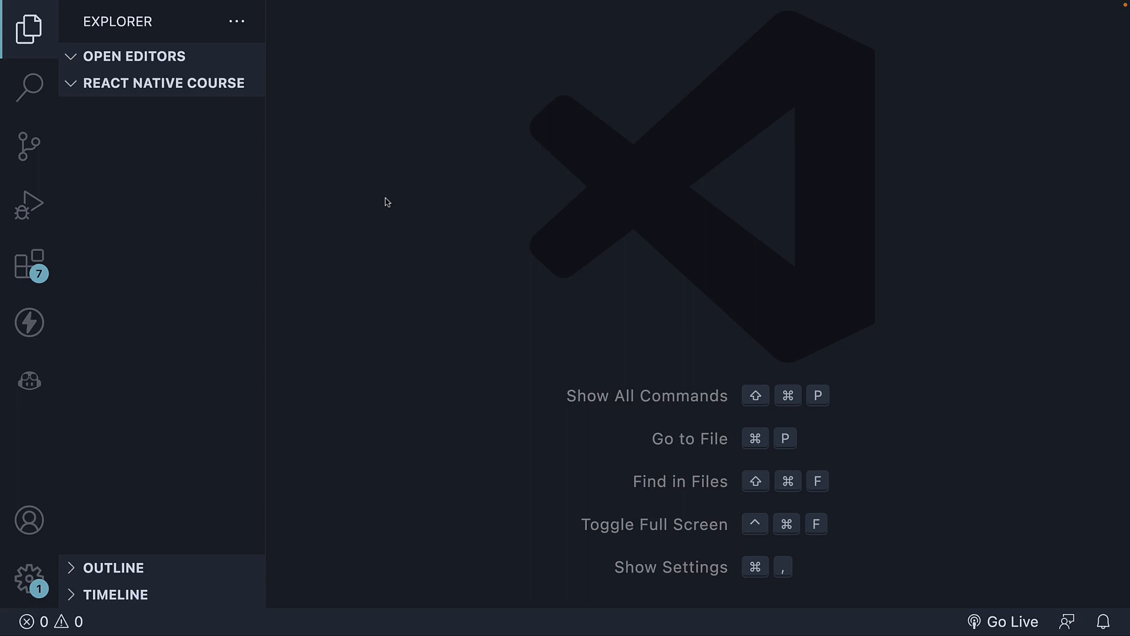
# In a new terminal, enter 'npx create-expo-app@latest HelloWorld' to create the Expo project.
pyautogui.press('ctrl+`')
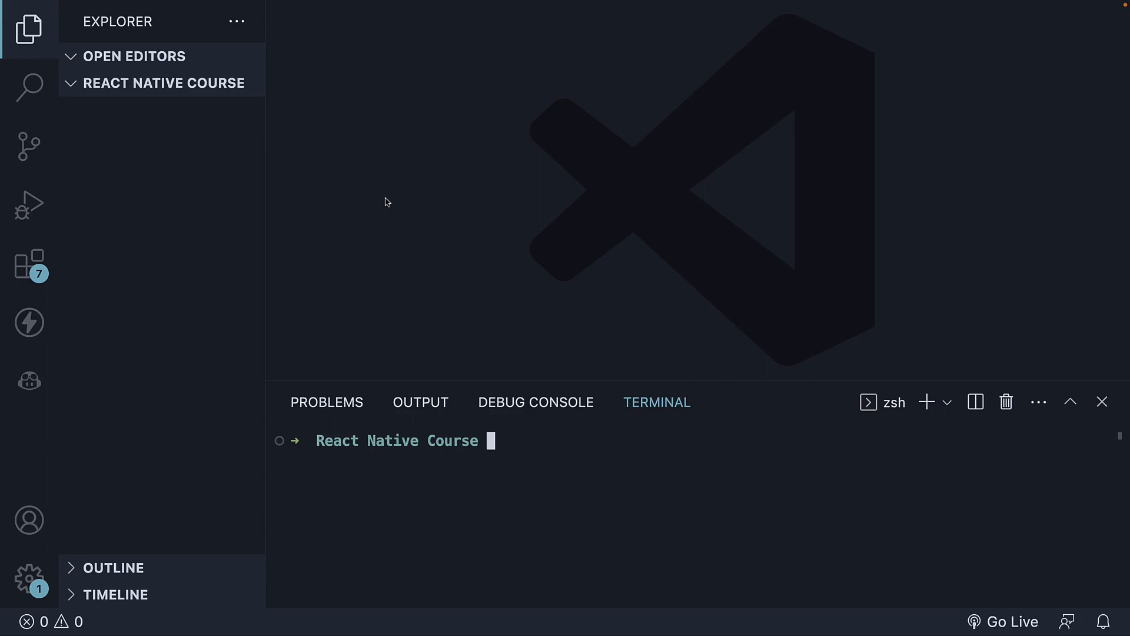
pyautogui.write('npx cr')
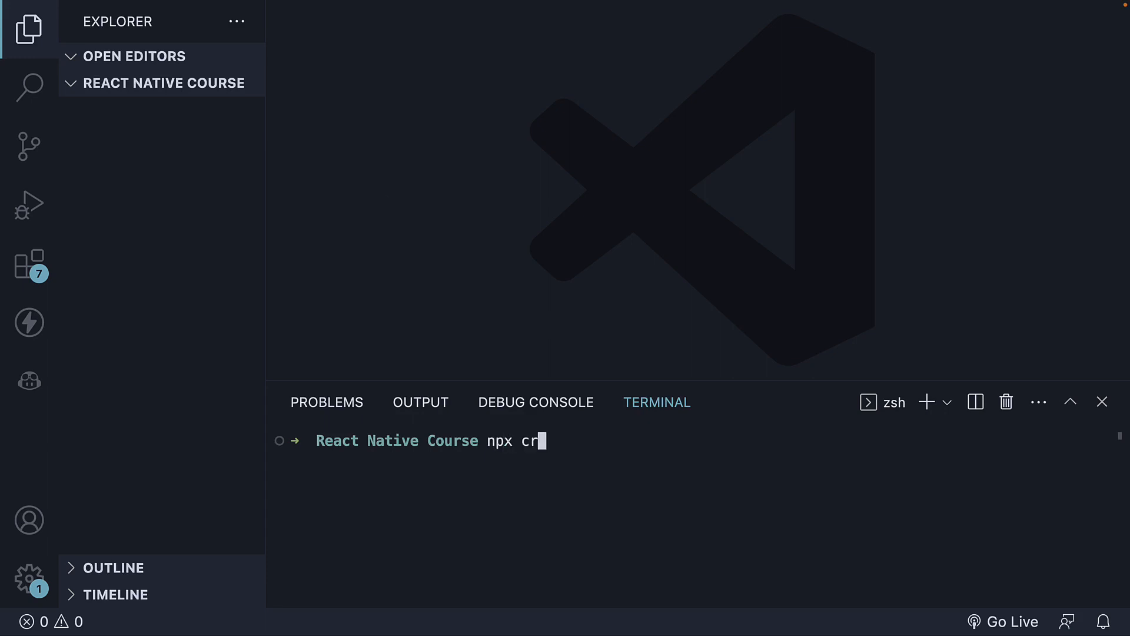
pyautogui.write('eate-expo-')
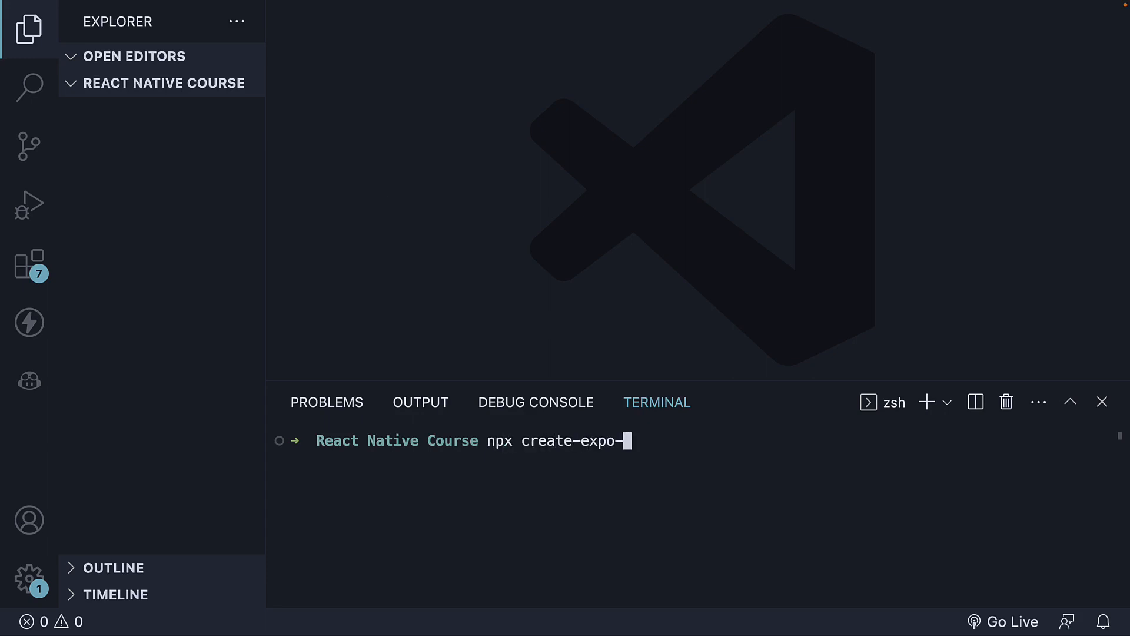
pyautogui.write('app@latest')
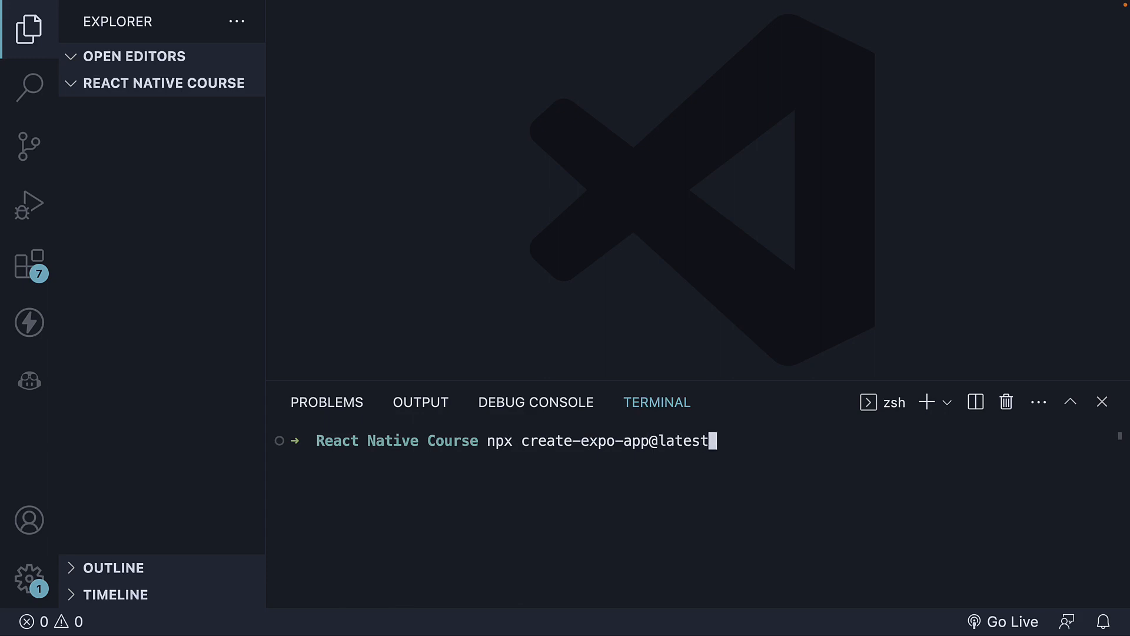
pyautogui.write('Hello')
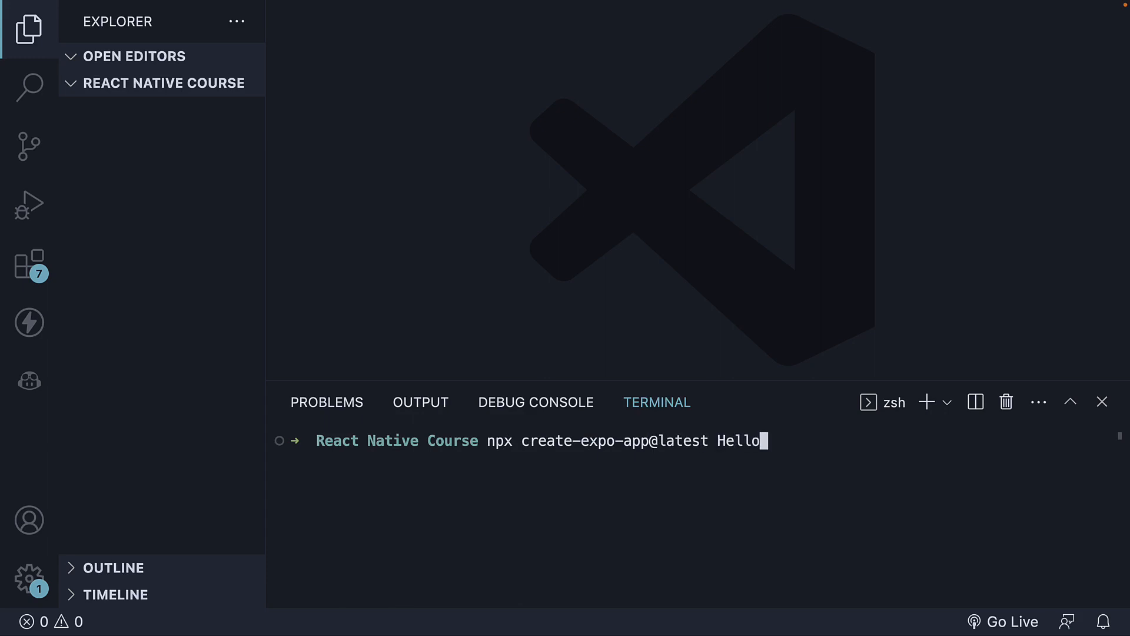
pyautogui.write('World')
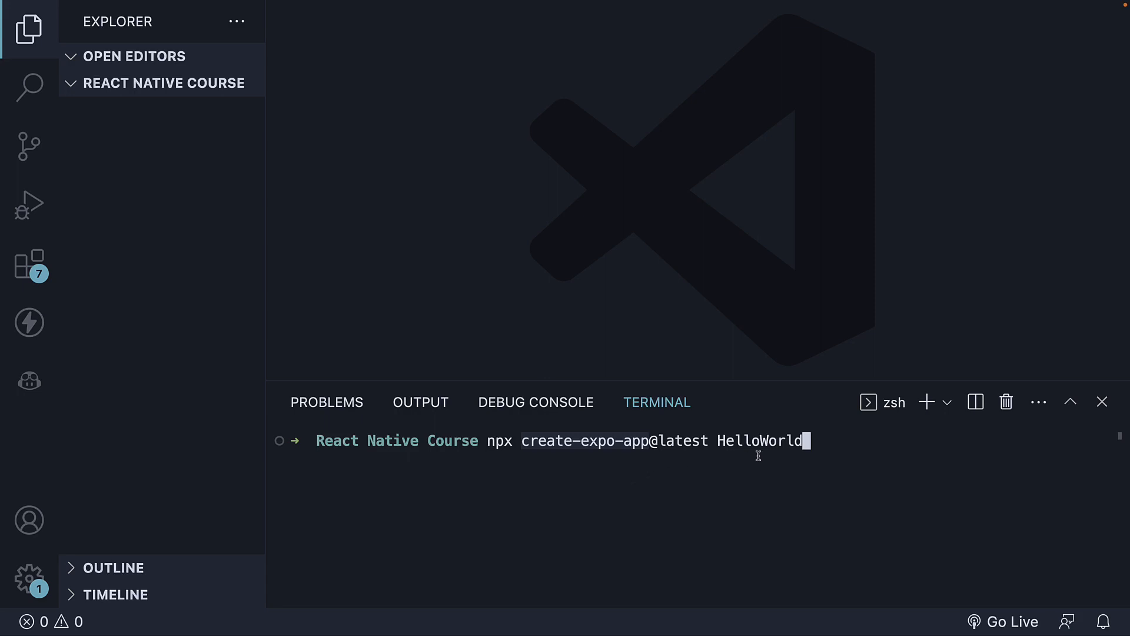
pyautogui.moveTo(684, 465)
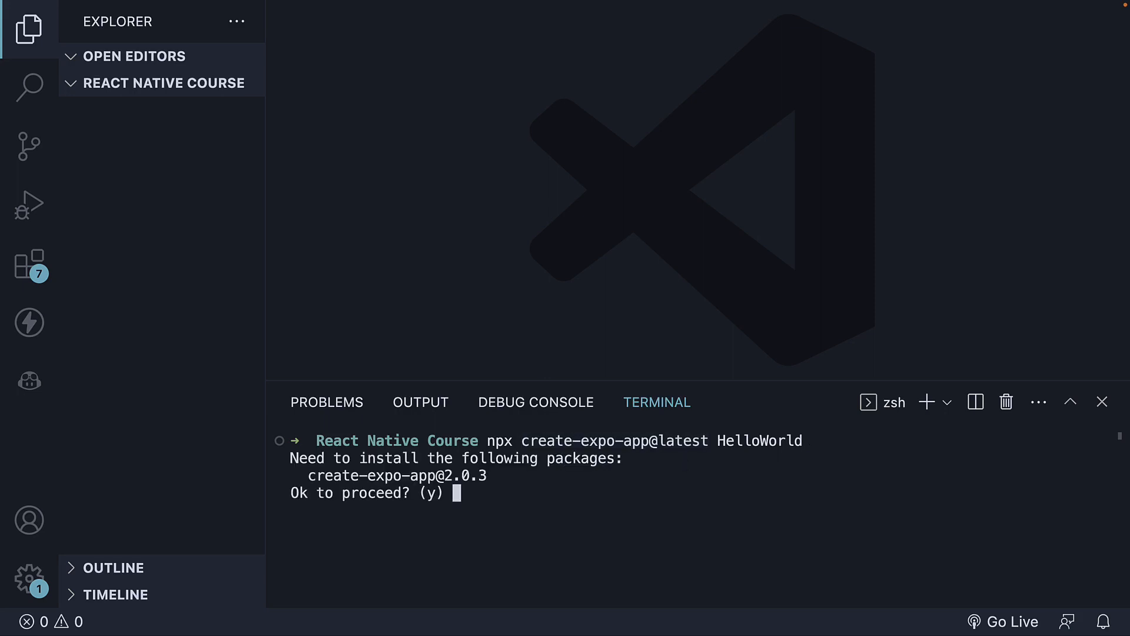
# Confirm the install with 'y' and expand the generated HelloWorld folder in the Explorer.
pyautogui.write('y')
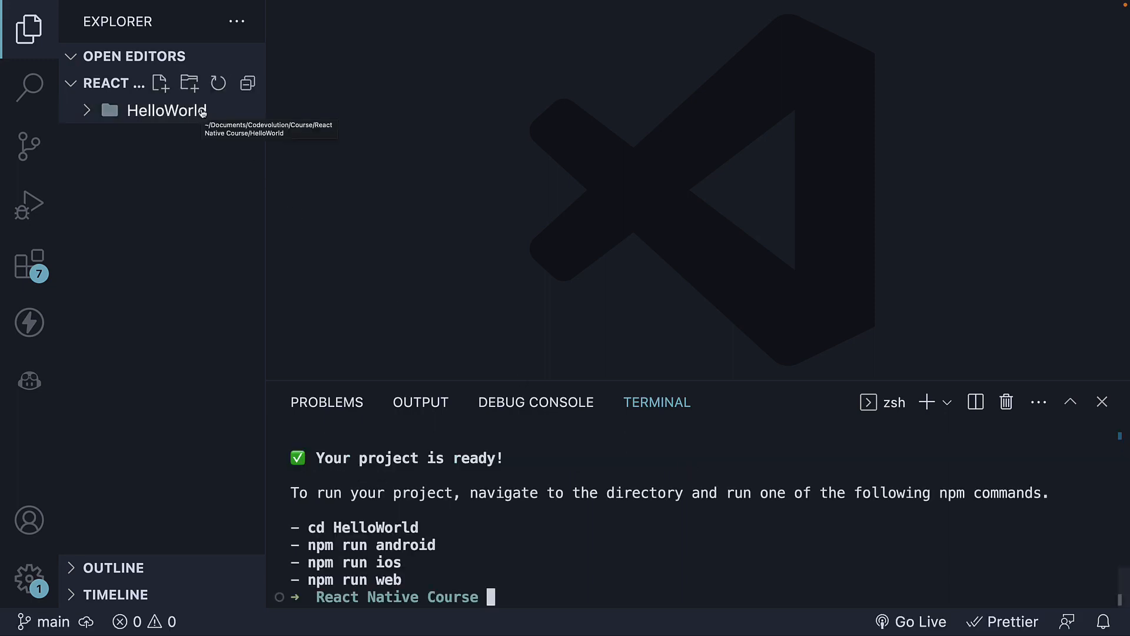
pyautogui.click(167, 110)
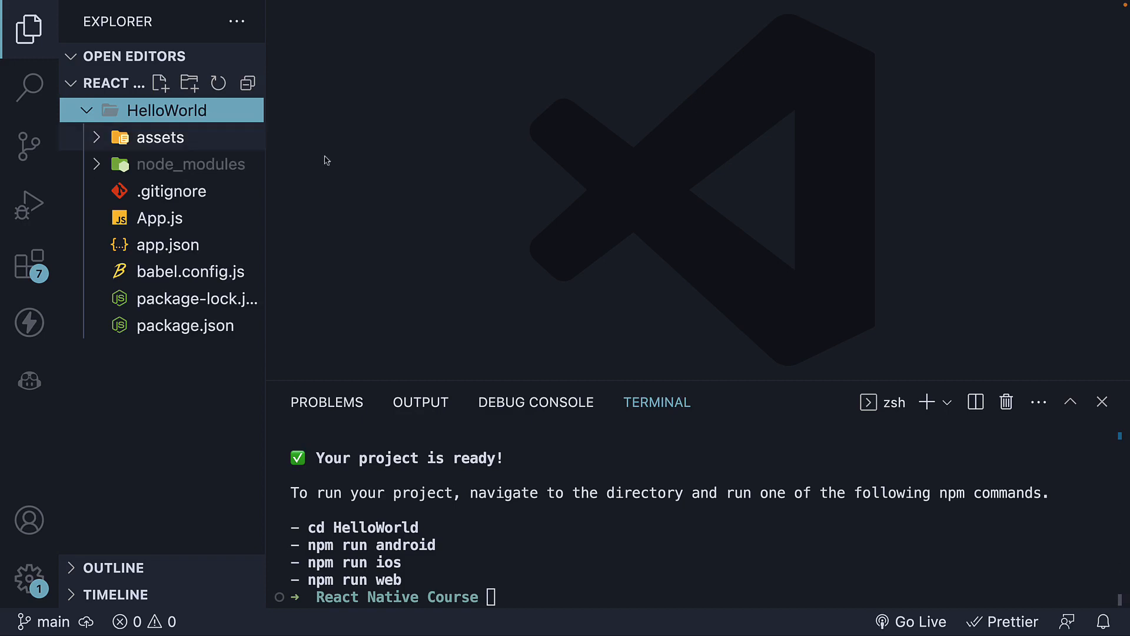
pyautogui.moveTo(591, 231)
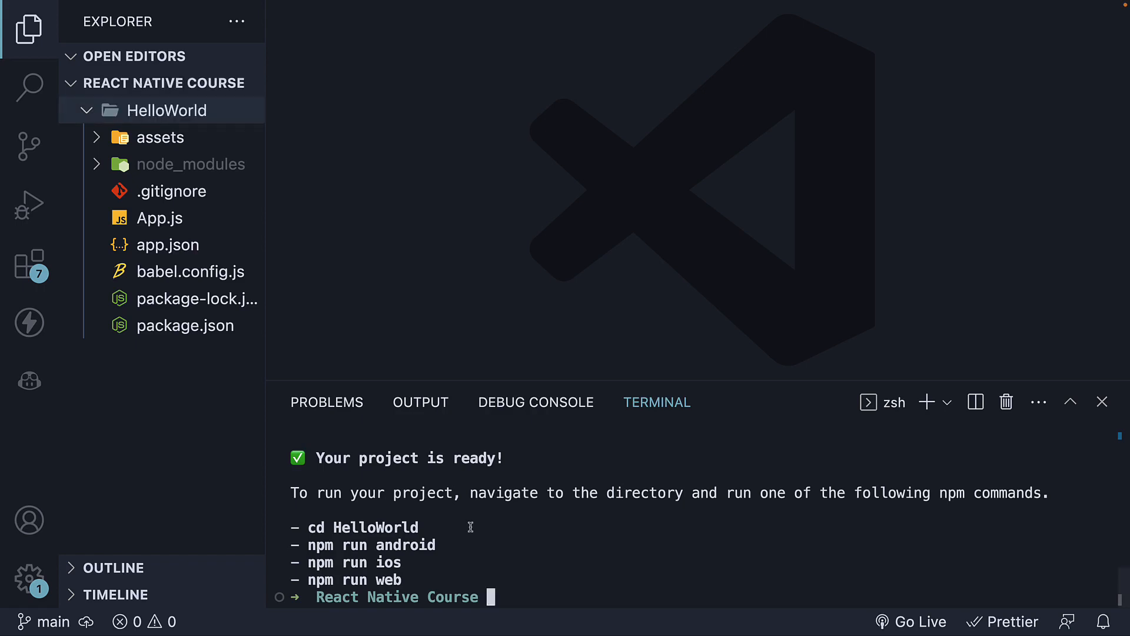
pyautogui.moveTo(447, 553)
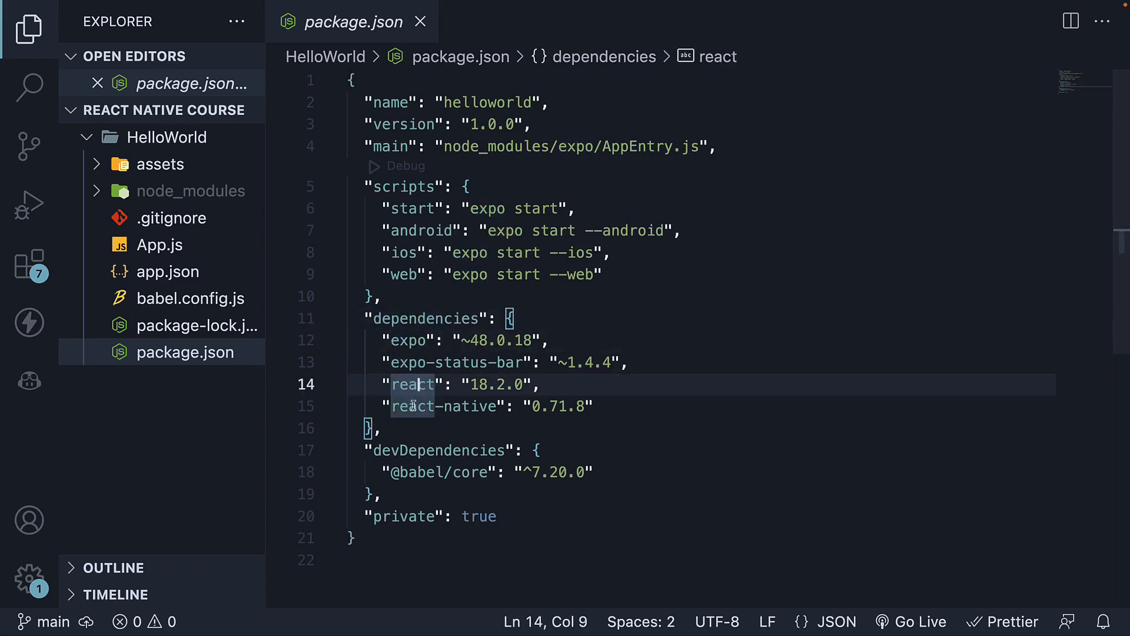
pyautogui.click(415, 407)
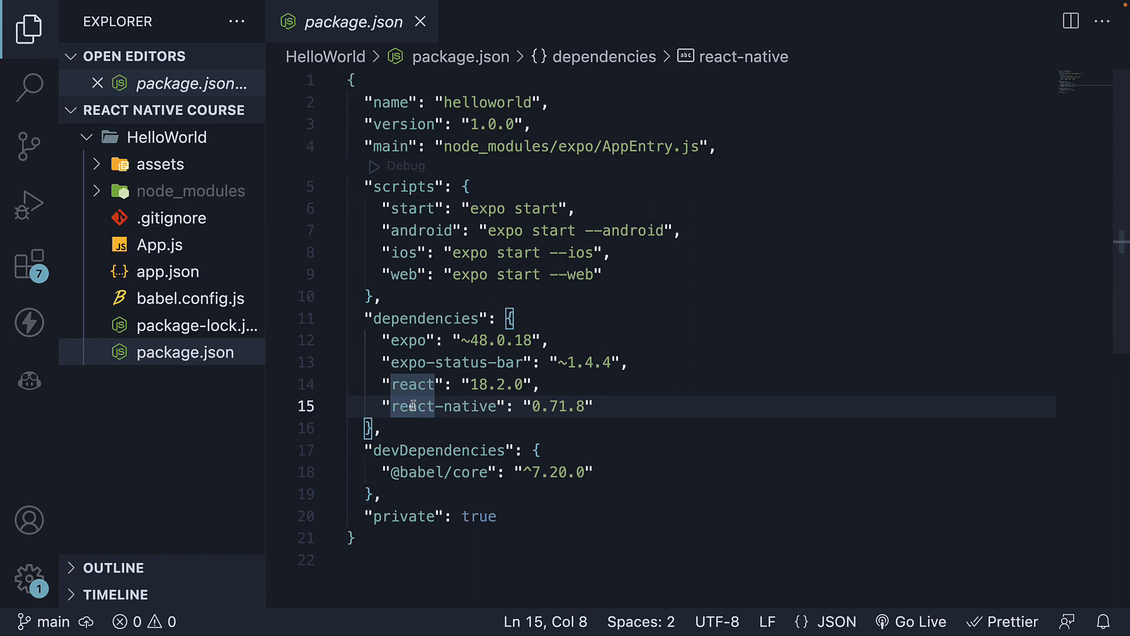
pyautogui.moveTo(414, 406)
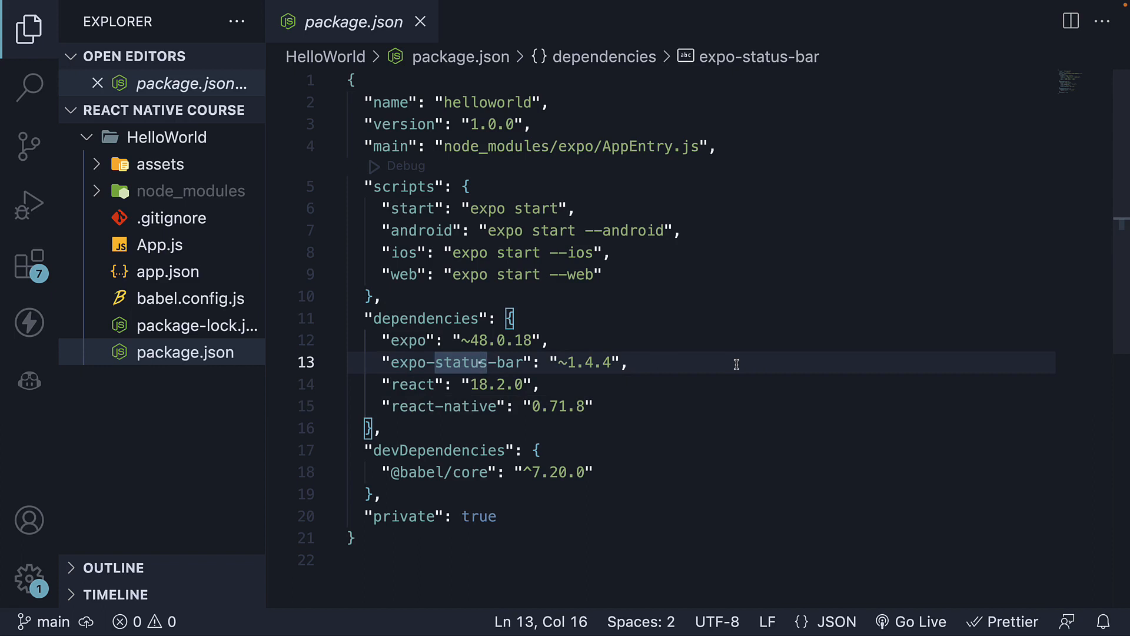
pyautogui.doubleClick(443, 472)
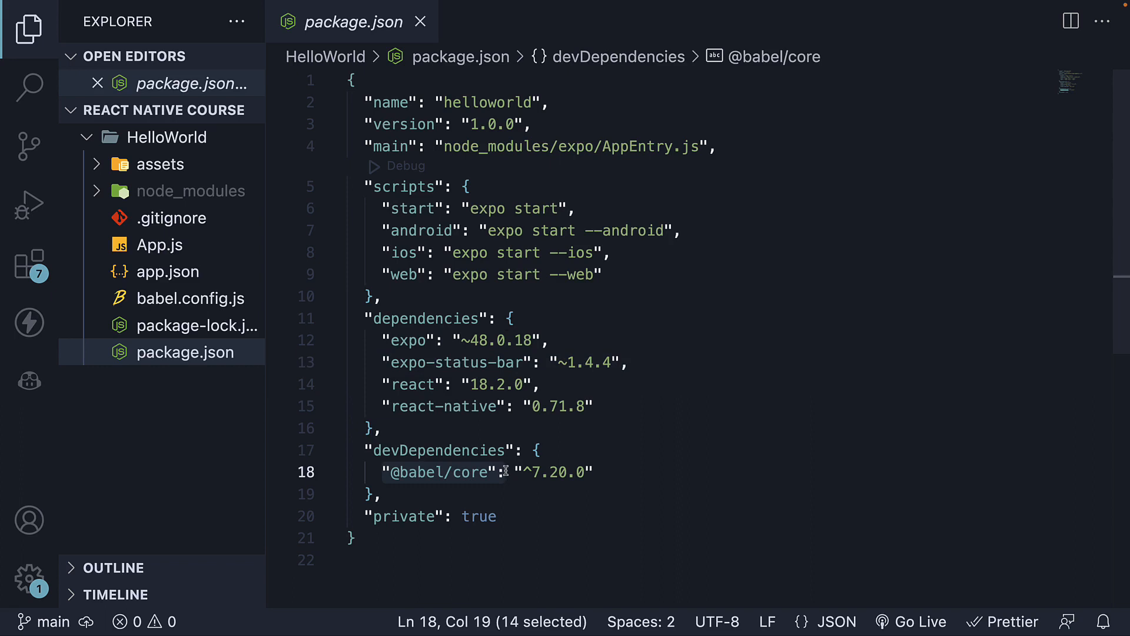
pyautogui.click(403, 186)
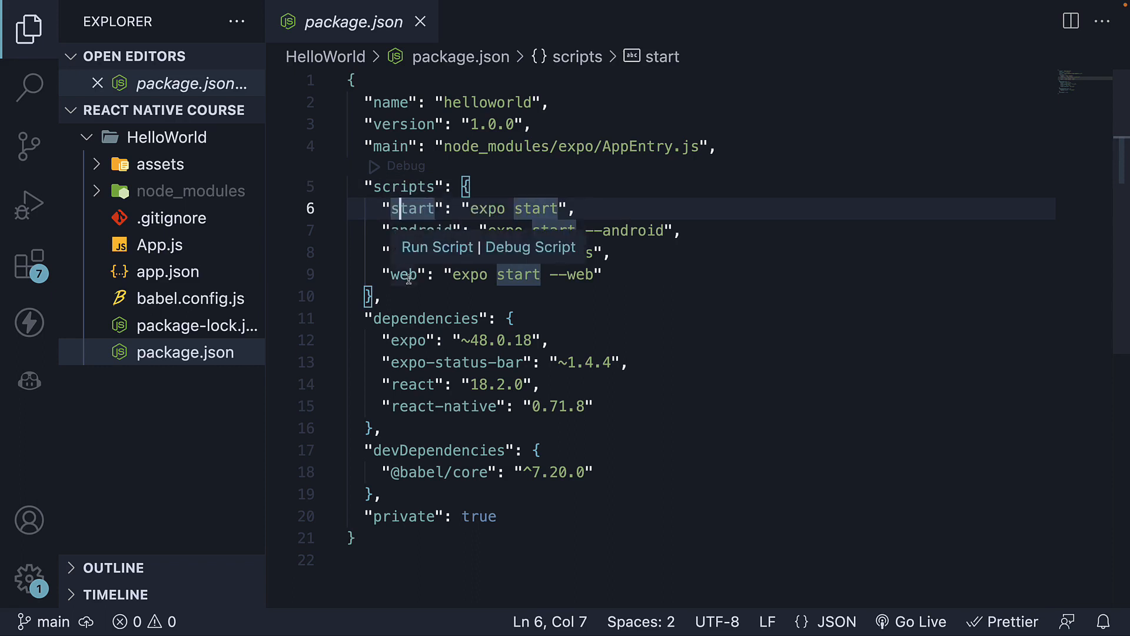
pyautogui.click(197, 325)
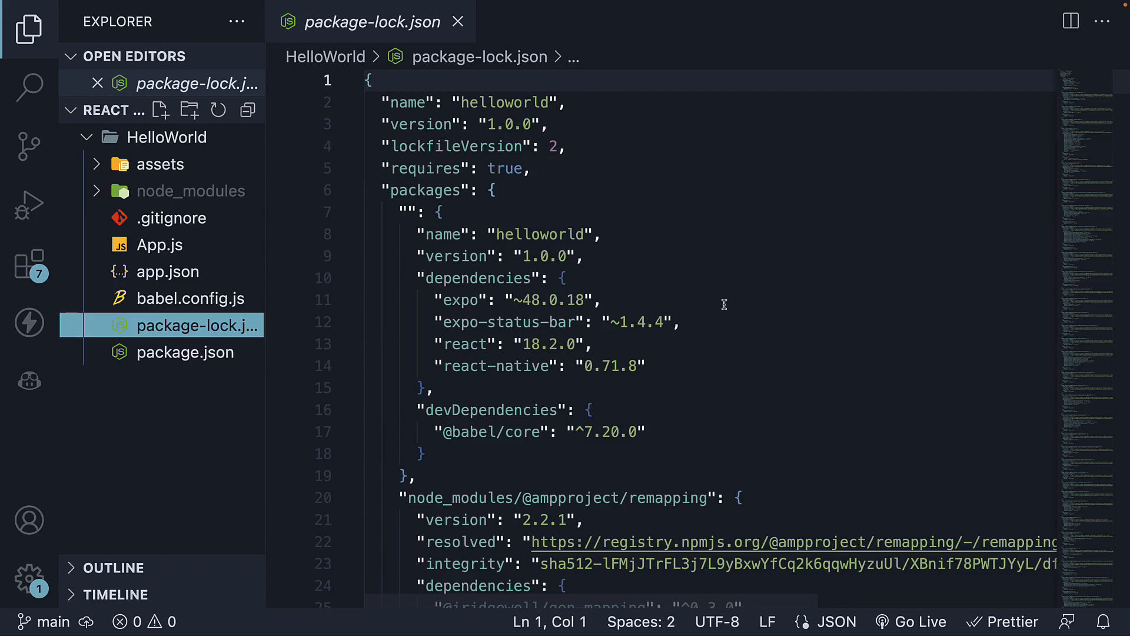
pyautogui.moveTo(682, 326)
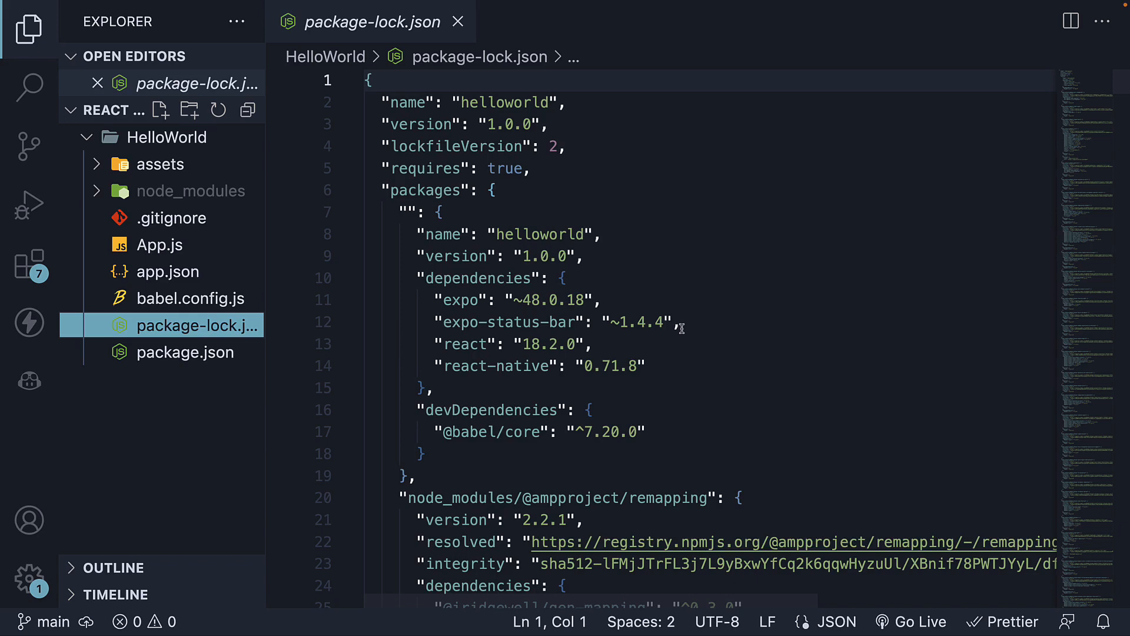
pyautogui.moveTo(280, 352)
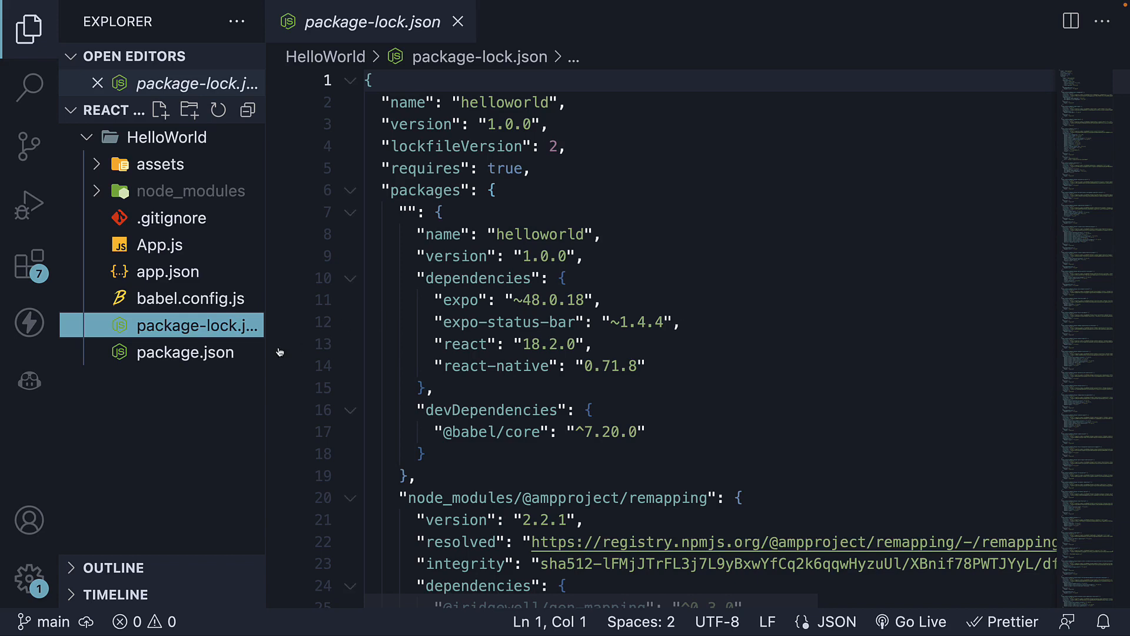
pyautogui.moveTo(172, 352)
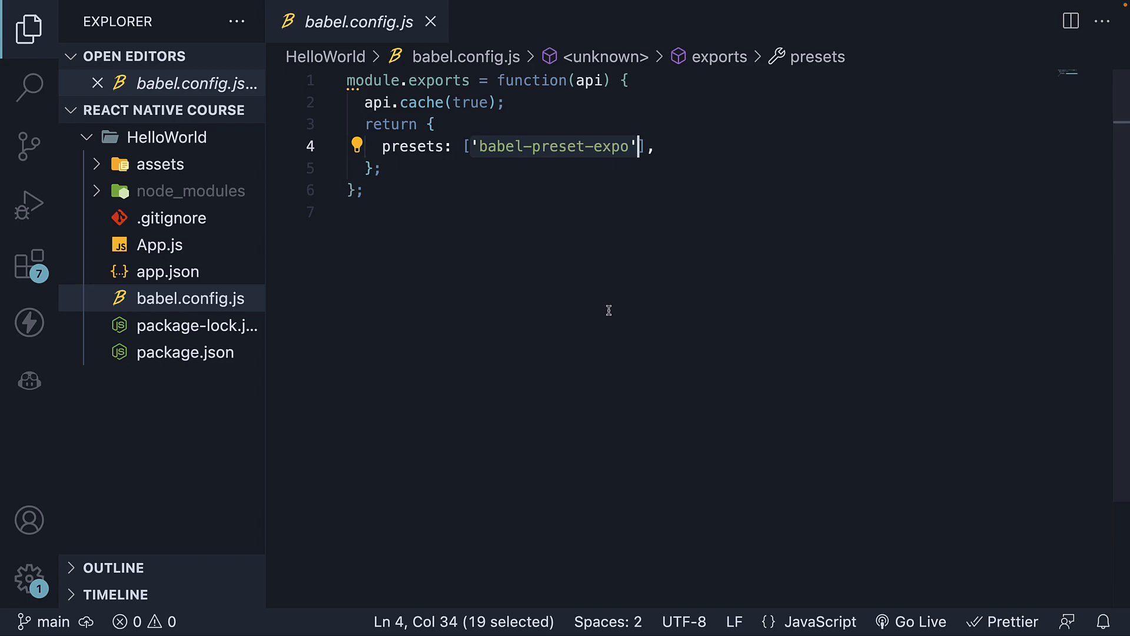
# Show babel.config.js with its babel-preset-expo preset in the editor.
pyautogui.click(168, 271)
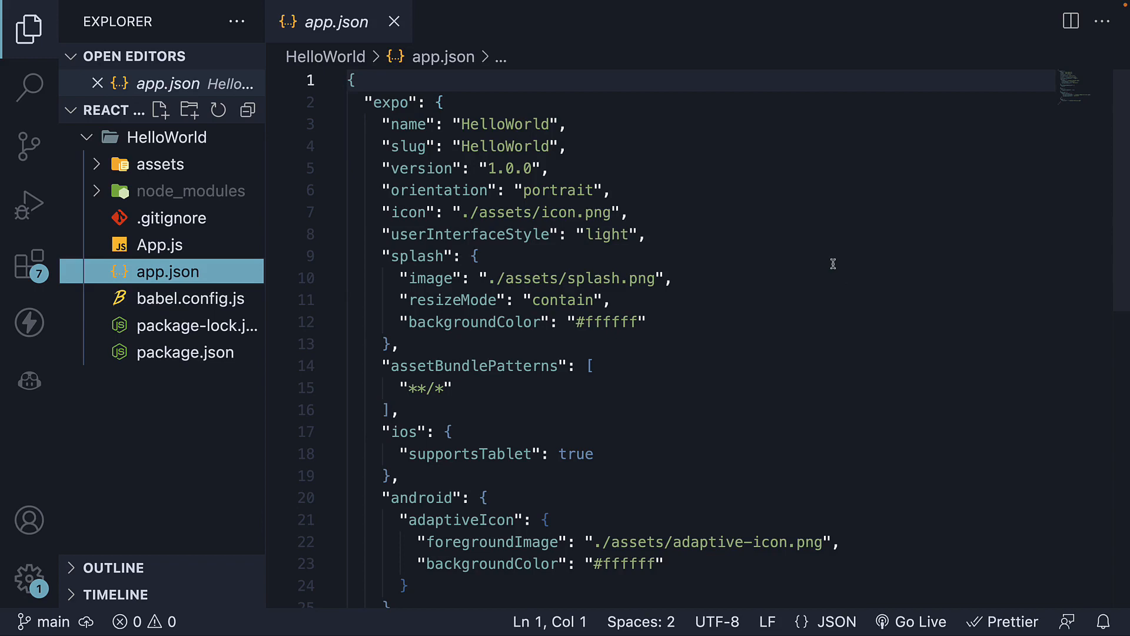
# Scroll through app.json's Expo settings to the bottom and back, then move on to App.js.
pyautogui.scroll(-3)
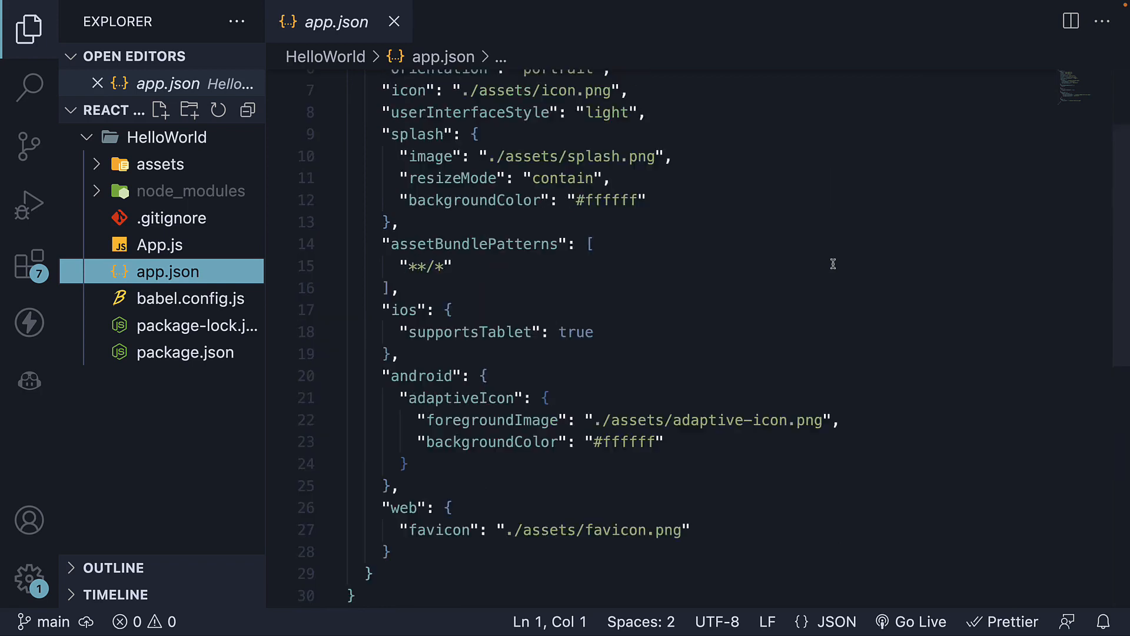
pyautogui.scroll(3)
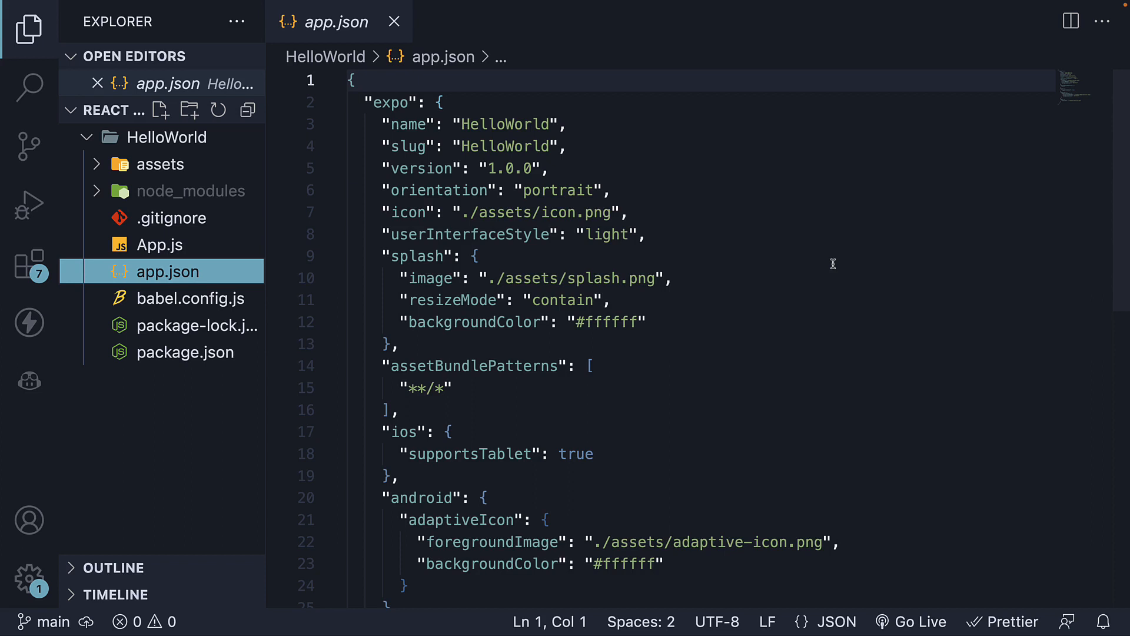
pyautogui.click(160, 245)
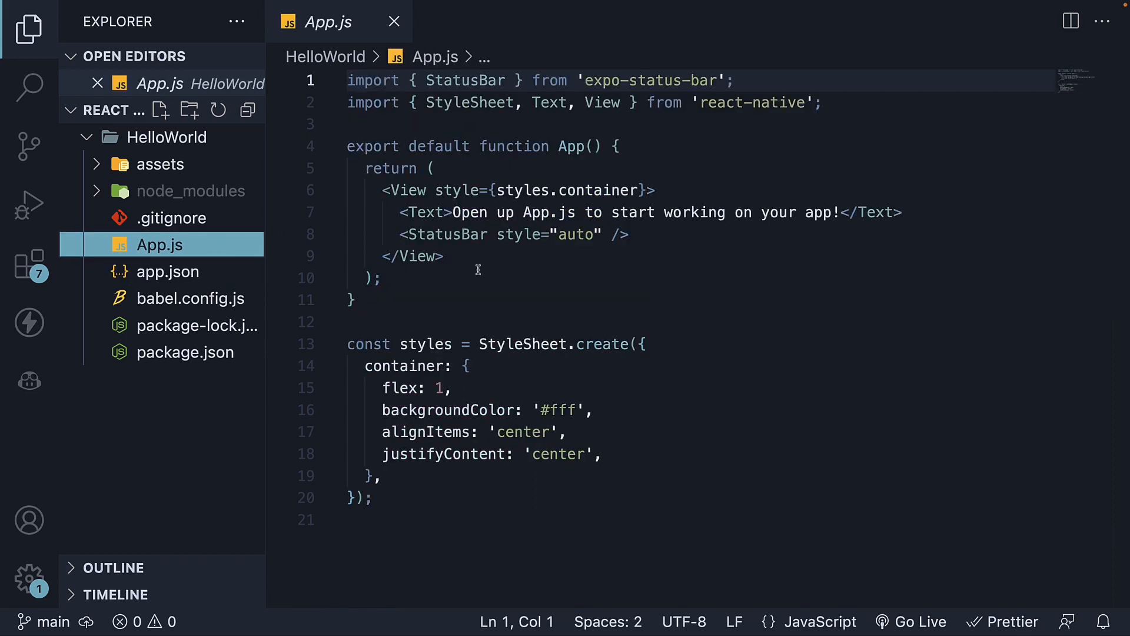
pyautogui.moveTo(764, 286)
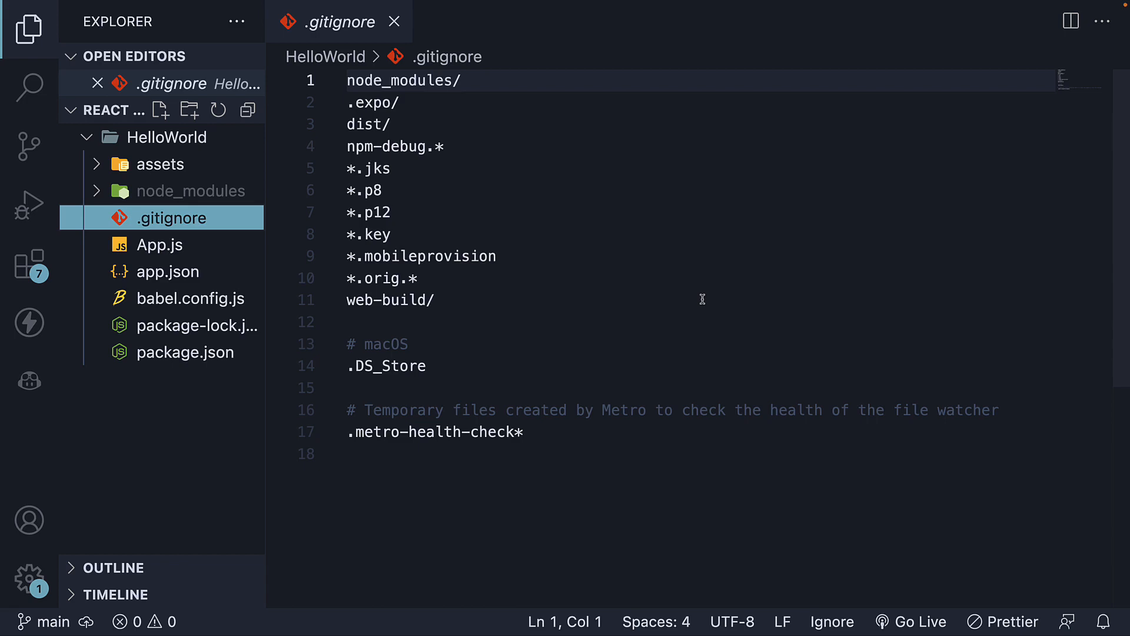
pyautogui.moveTo(649, 290)
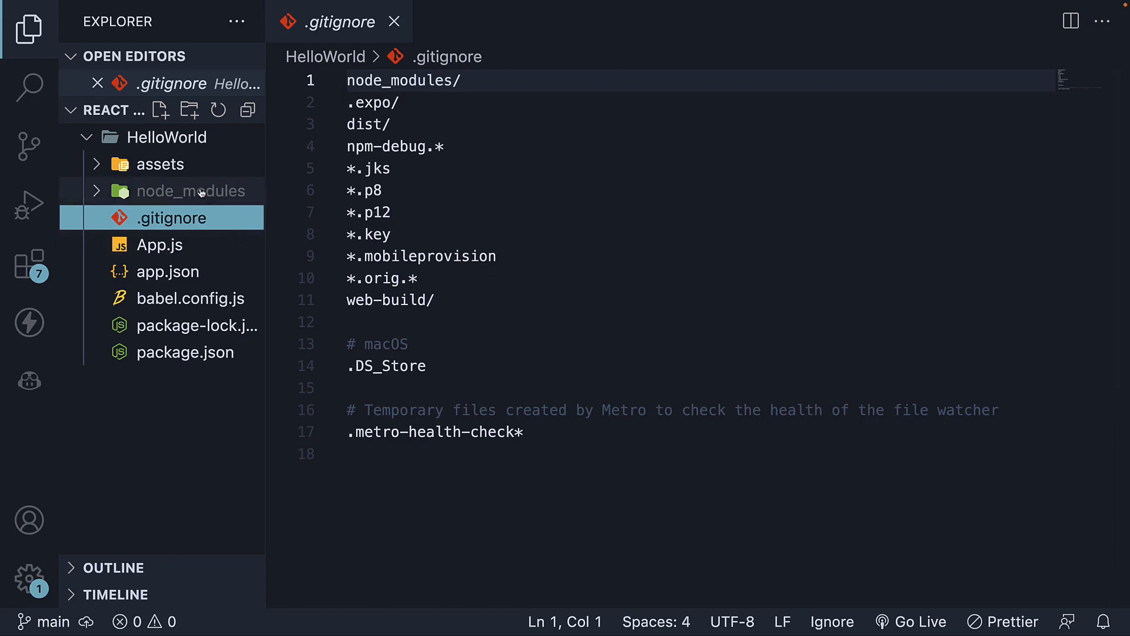
# Peek inside node_modules, collapse it, and highlight 'mobileprovision' in the .gitignore list.
pyautogui.click(197, 190)
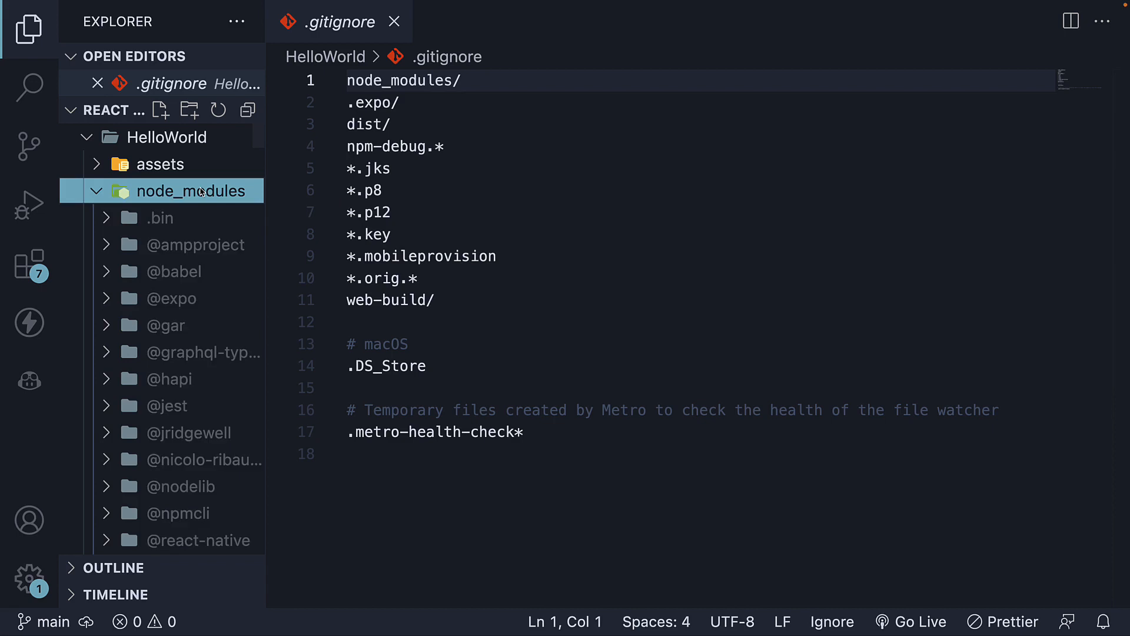
pyautogui.click(198, 191)
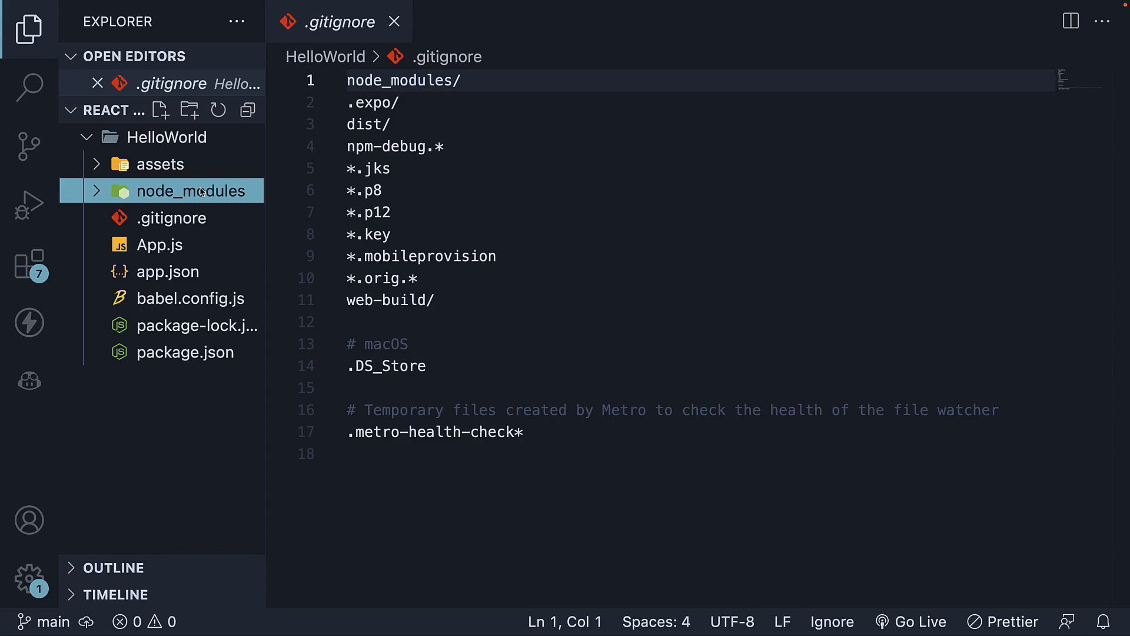
pyautogui.moveTo(212, 199)
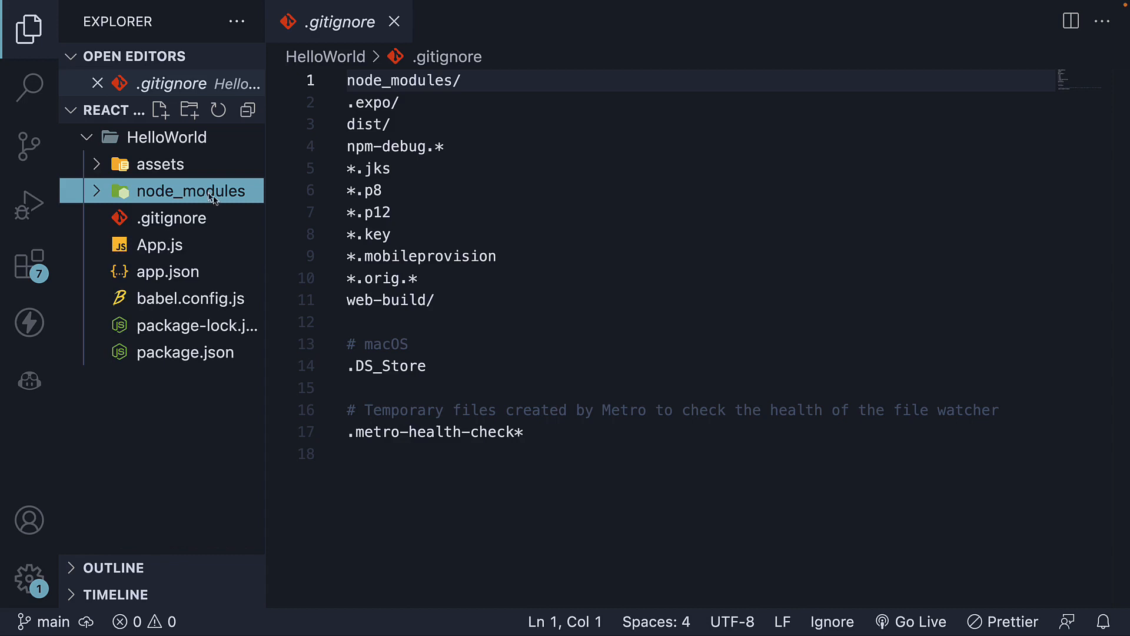
pyautogui.moveTo(511, 254)
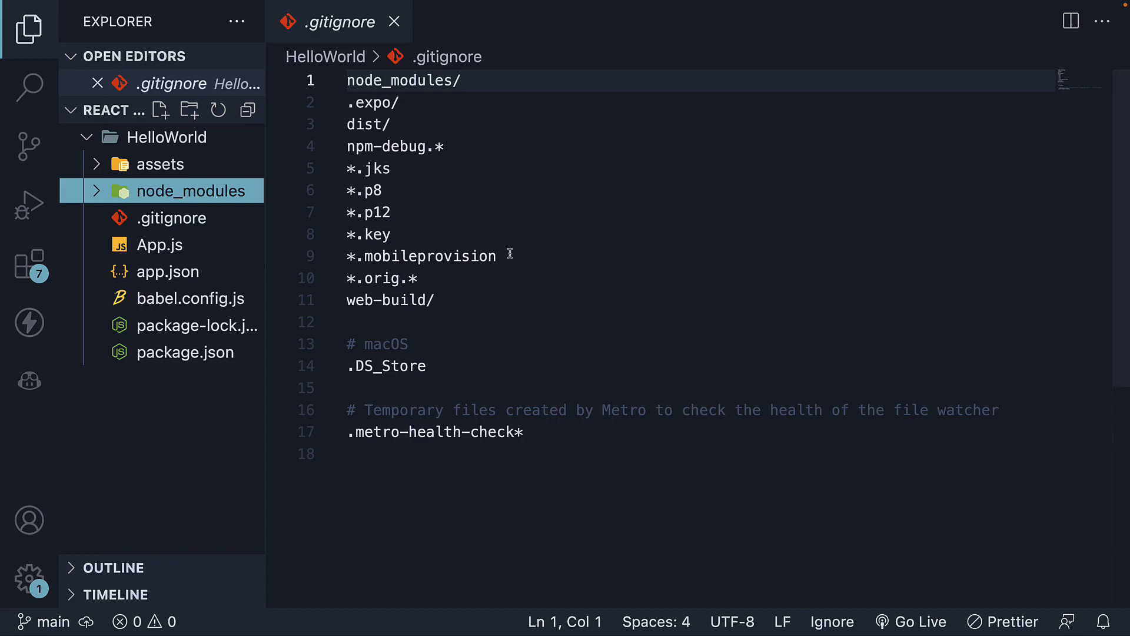
pyautogui.doubleClick(428, 257)
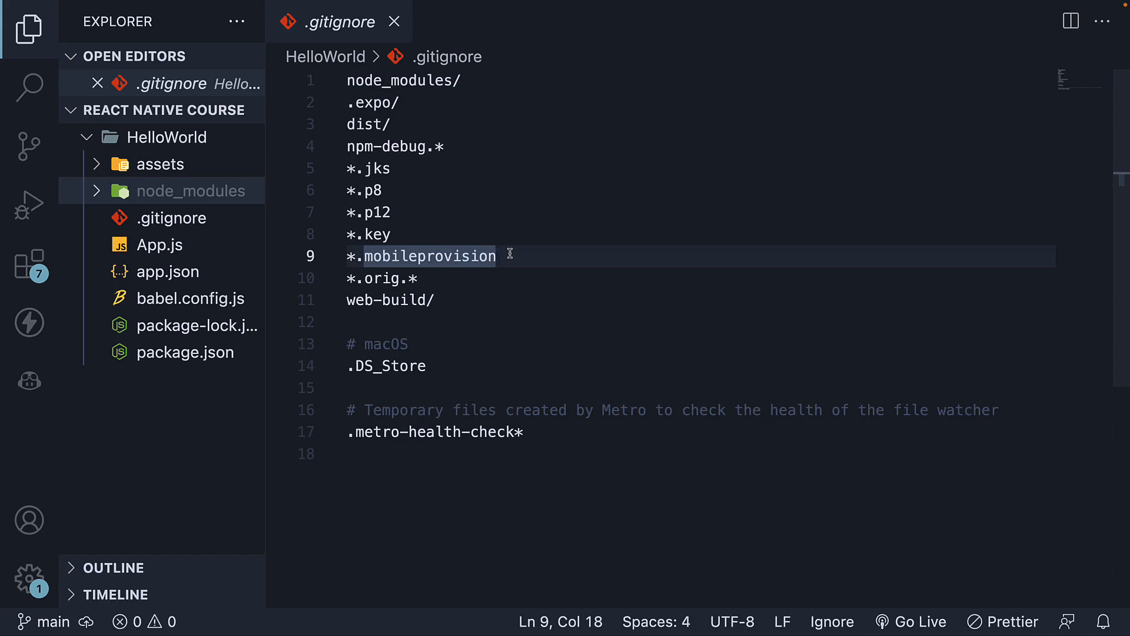
pyautogui.click(160, 163)
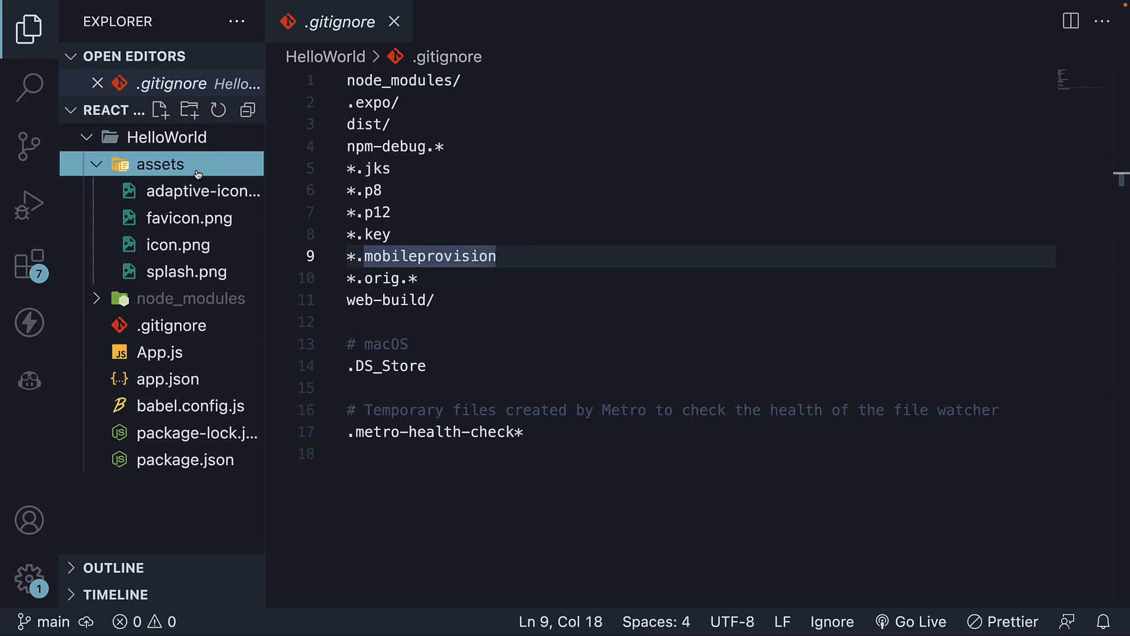
# Preview the adaptive icon, splash and favicon images in assets, then collapse the folder.
pyautogui.click(194, 191)
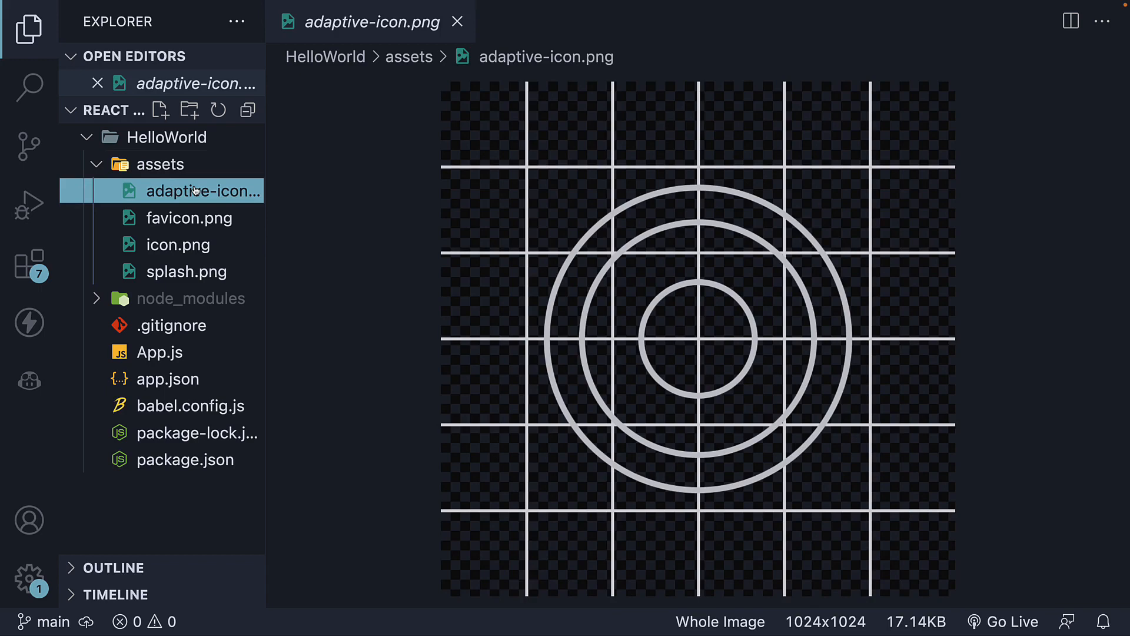
pyautogui.click(176, 245)
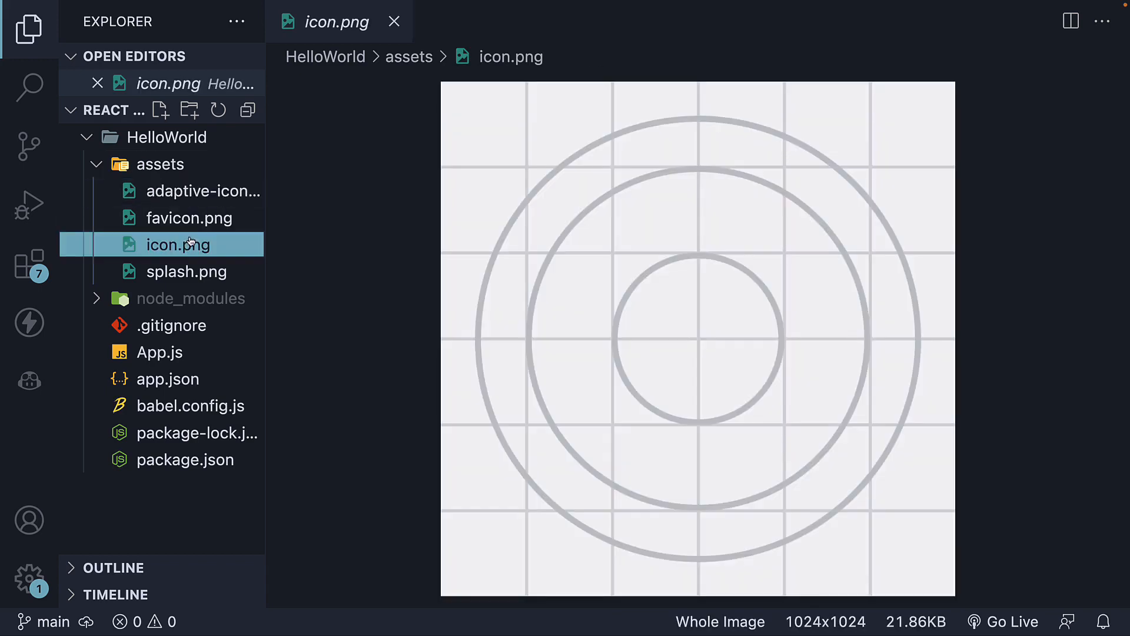
pyautogui.moveTo(191, 275)
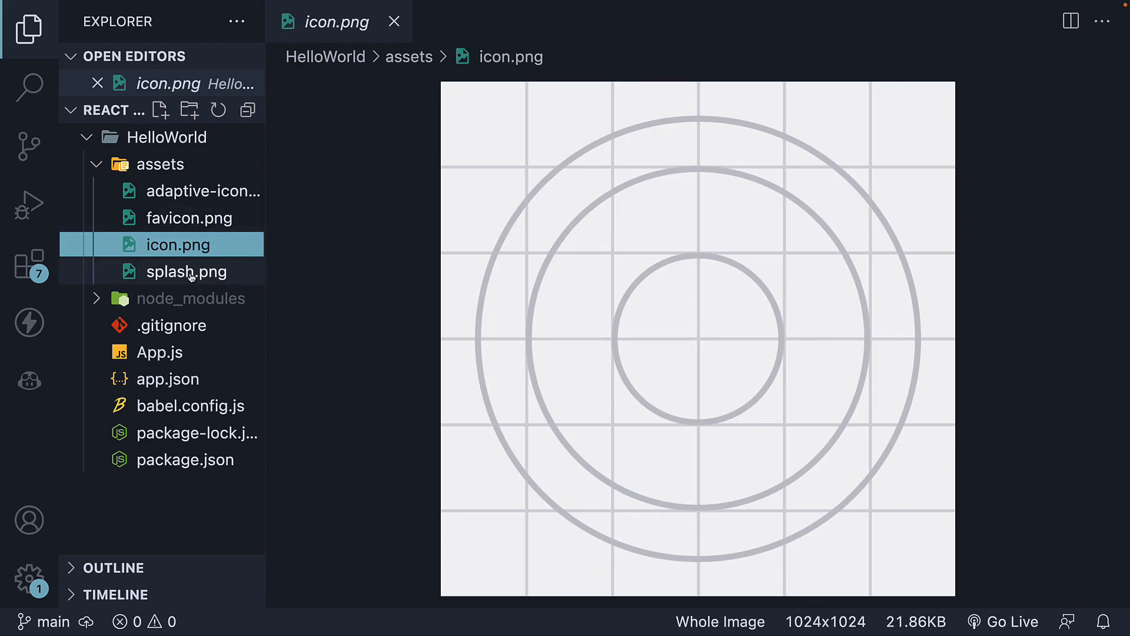
pyautogui.click(186, 271)
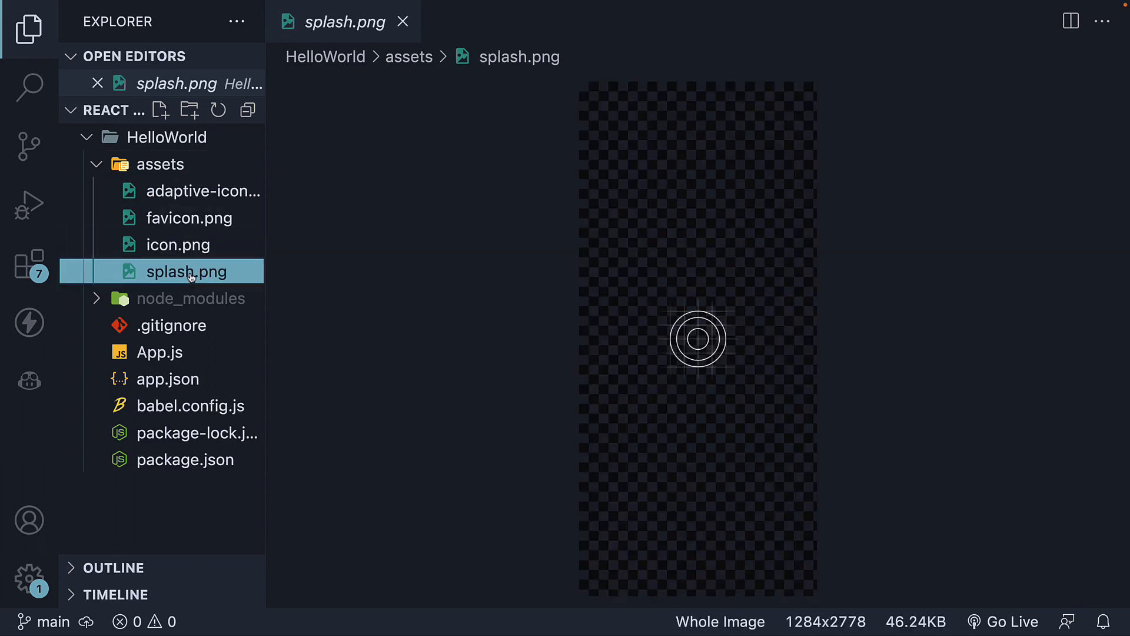
pyautogui.moveTo(196, 245)
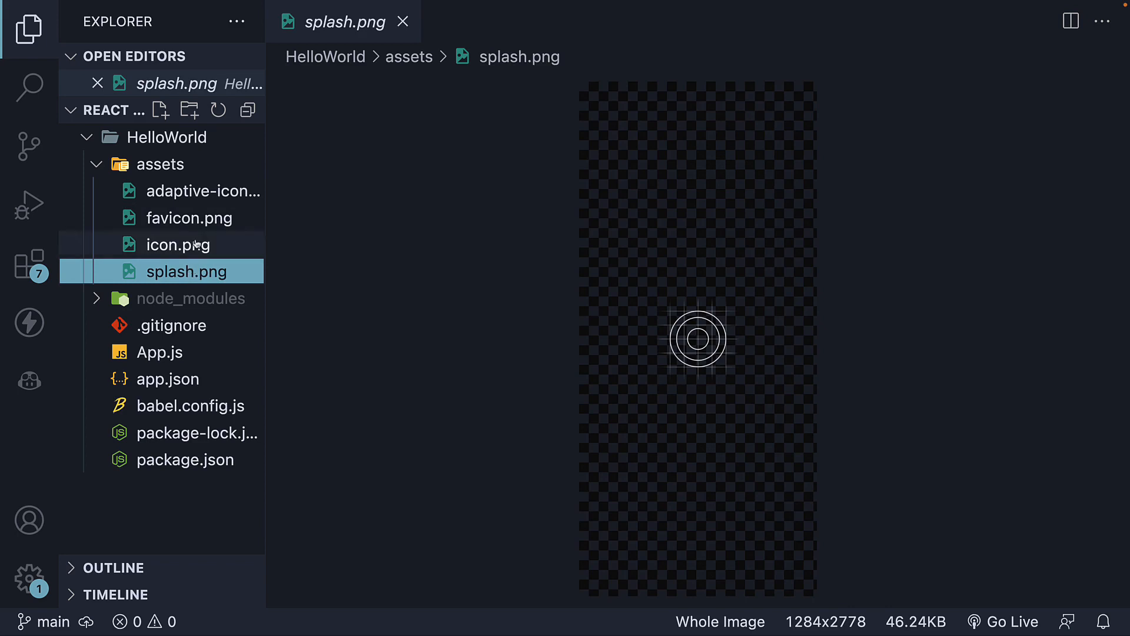
pyautogui.click(188, 217)
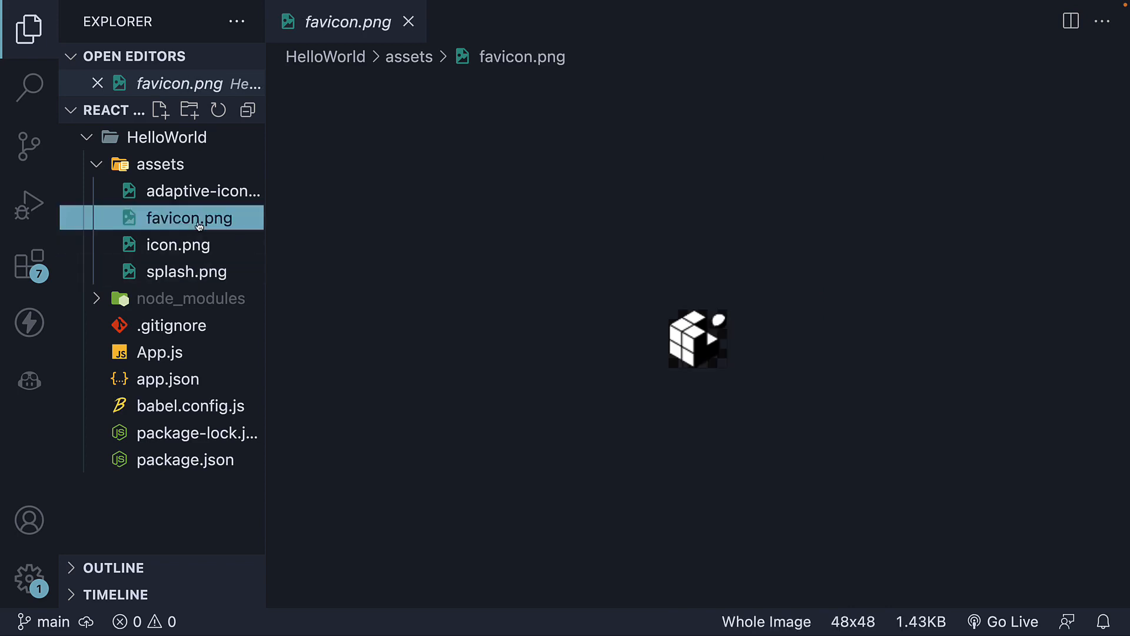
pyautogui.click(160, 163)
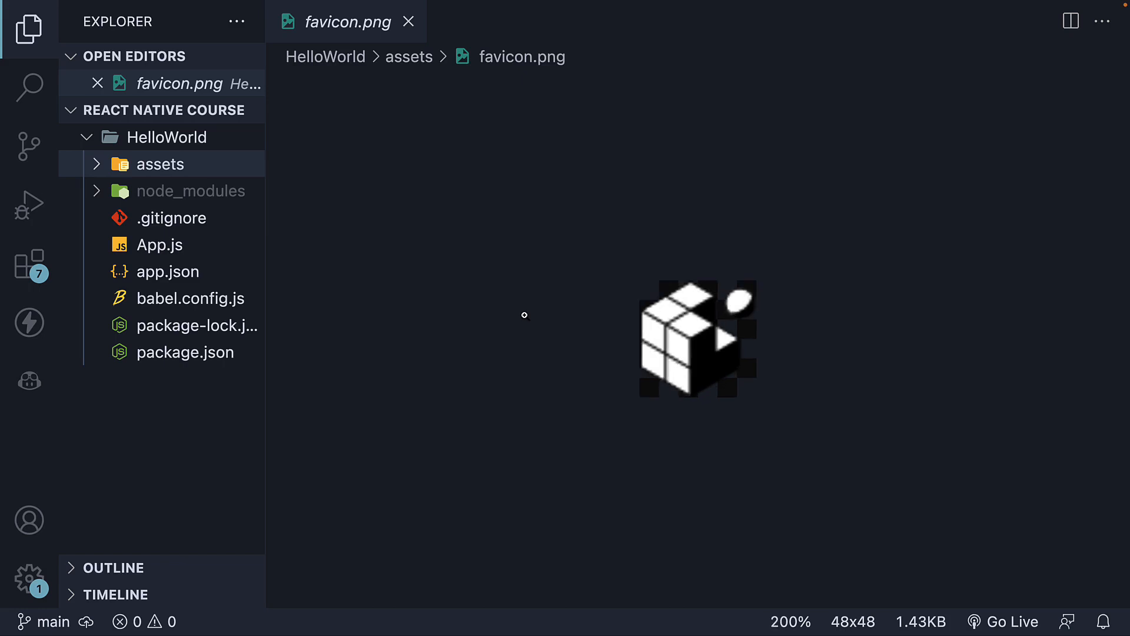
pyautogui.moveTo(195, 169)
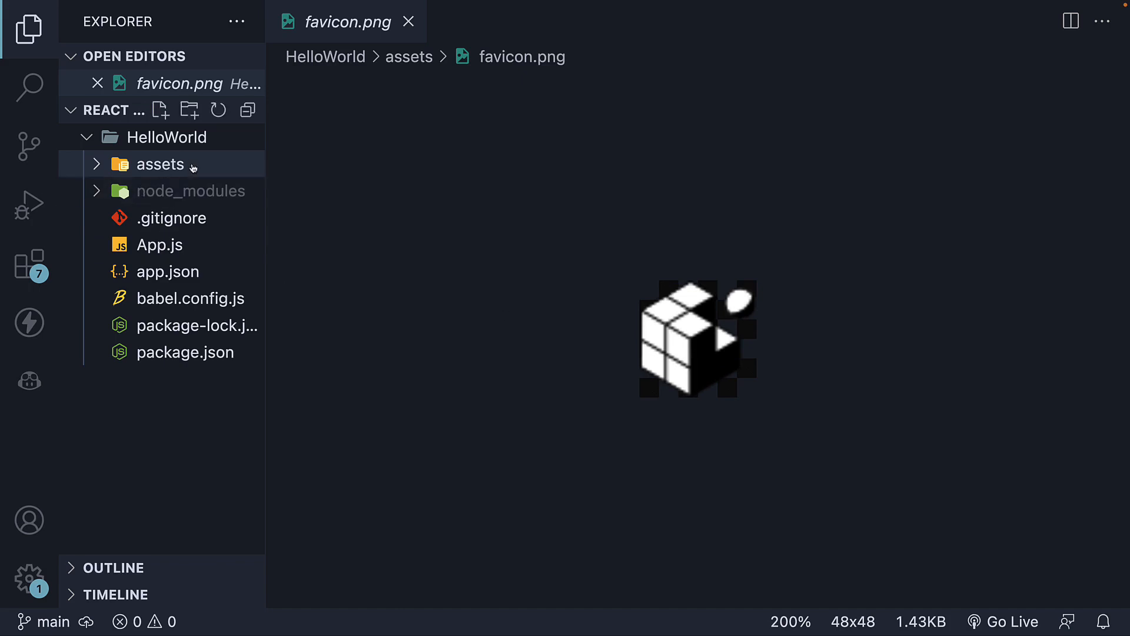